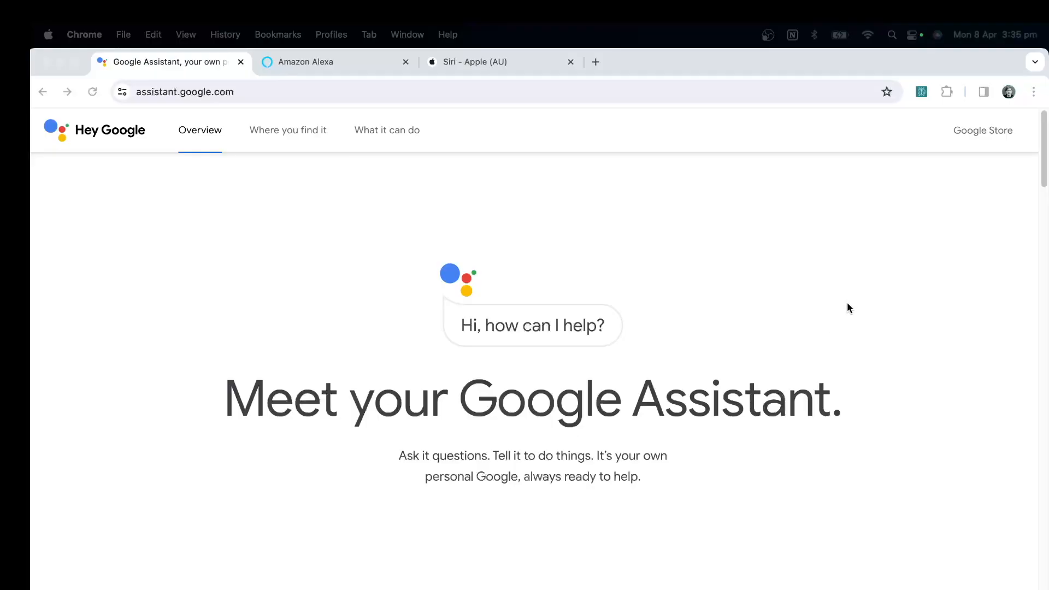
pyautogui.moveTo(560, 577)
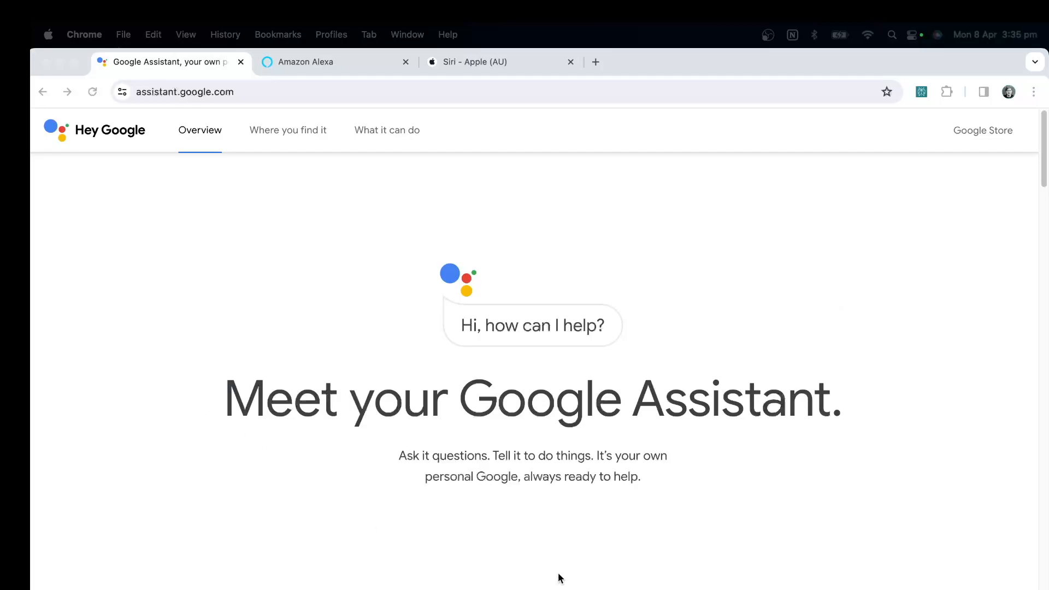
pyautogui.moveTo(550, 367)
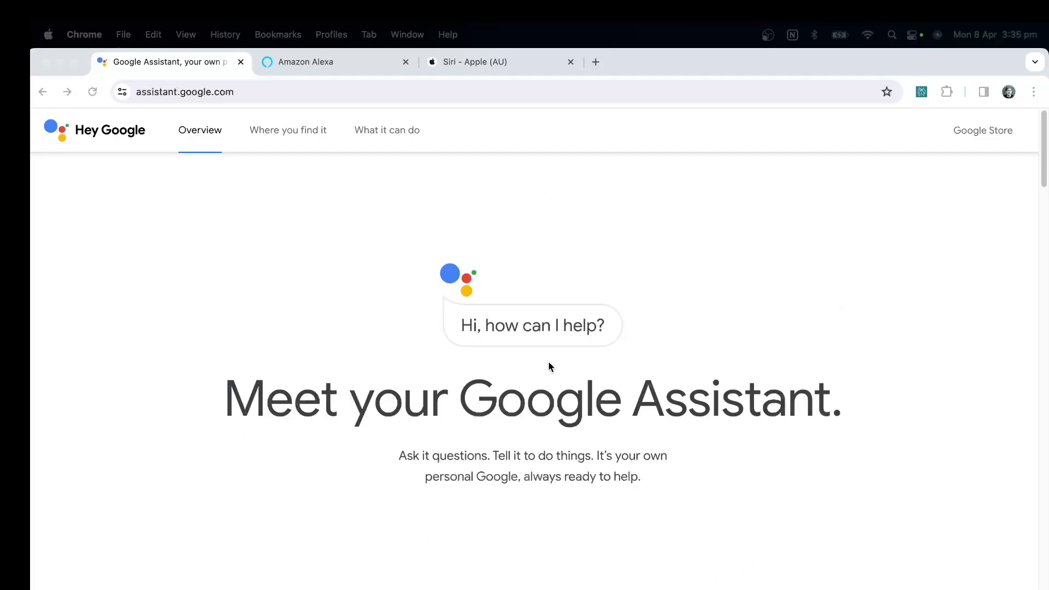
# - View the Amazon Alexa page, then land on Apple's Siri page
pyautogui.click(315, 61)
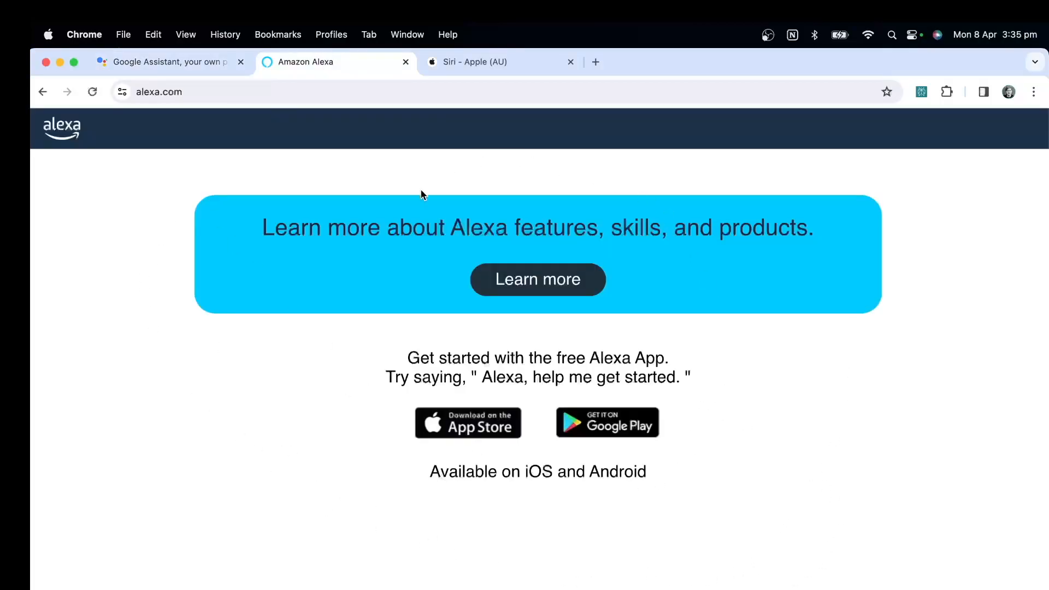
pyautogui.click(475, 61)
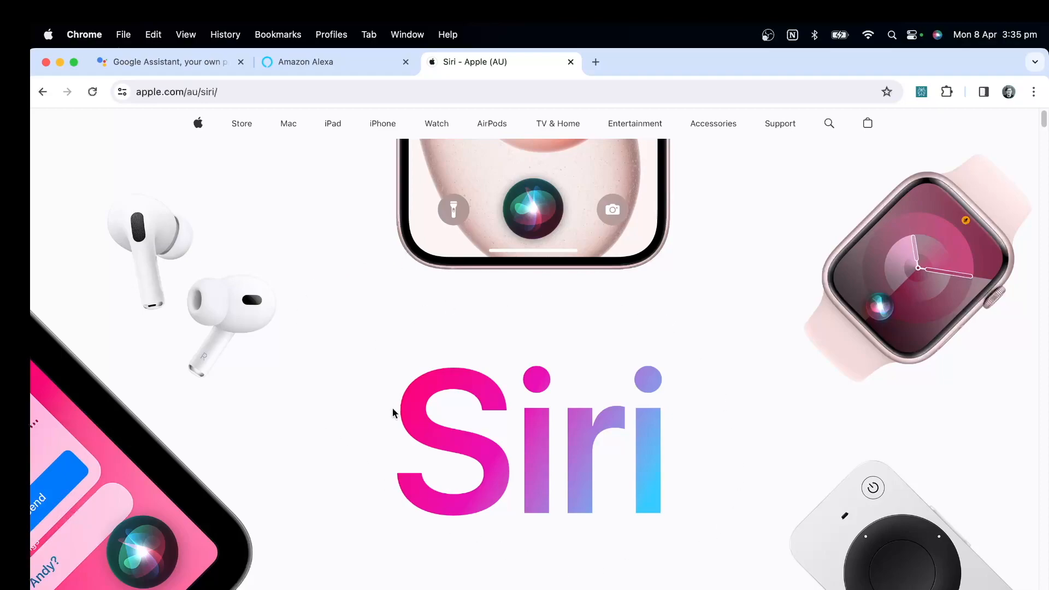
pyautogui.moveTo(543, 311)
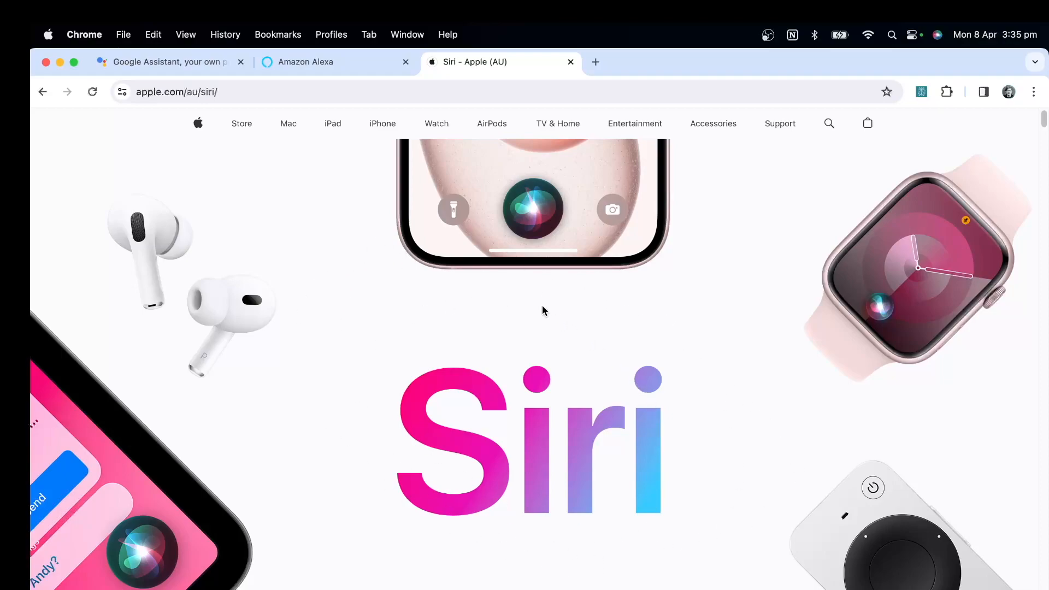
# - Call up Siri from the menu bar, then move past Pi's intro into the chat greeting
pyautogui.click(240, 61)
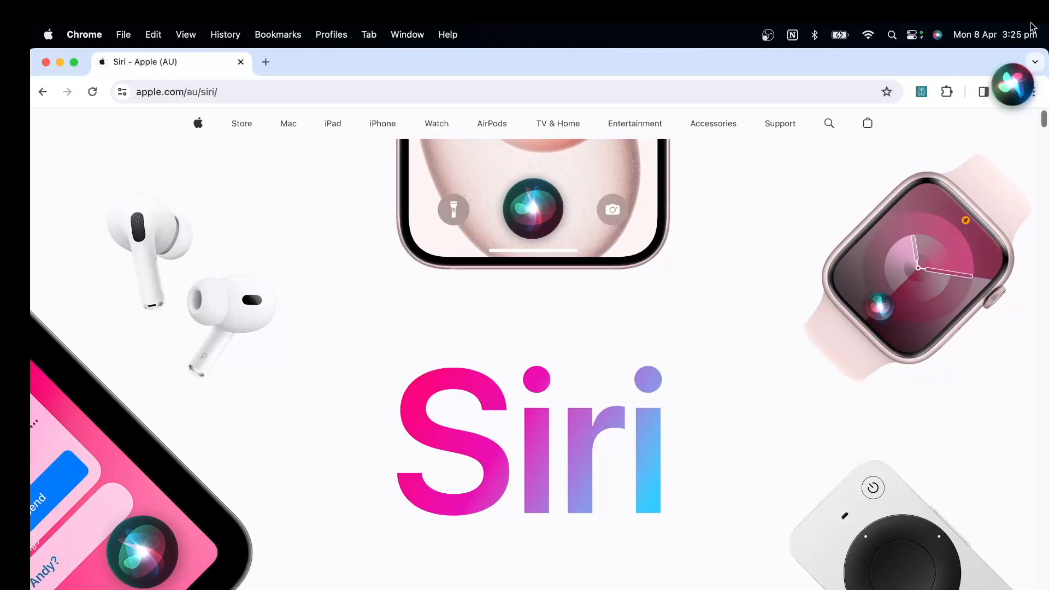
pyautogui.click(1012, 85)
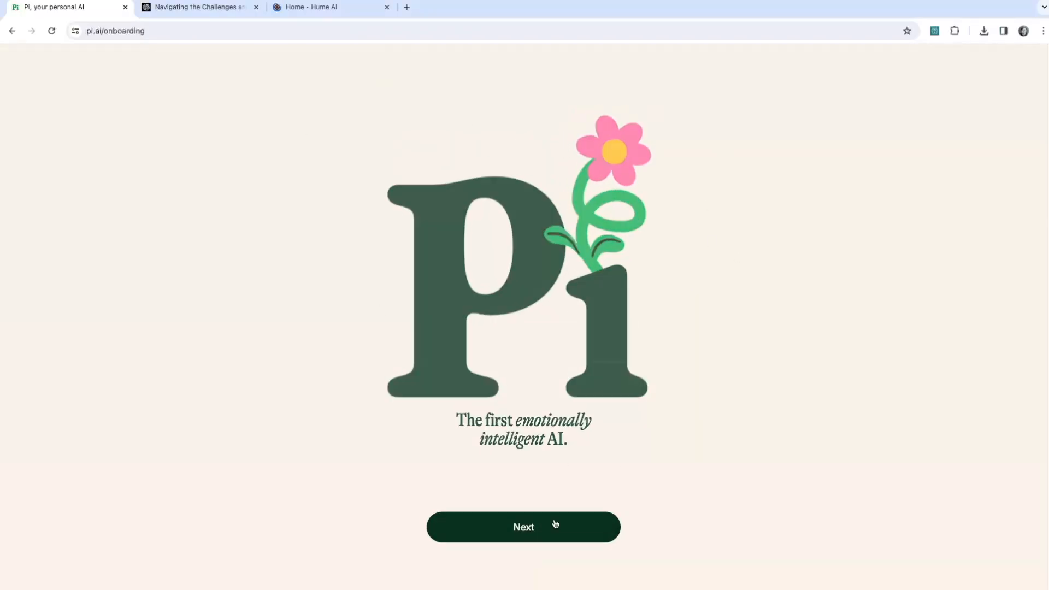
pyautogui.click(524, 526)
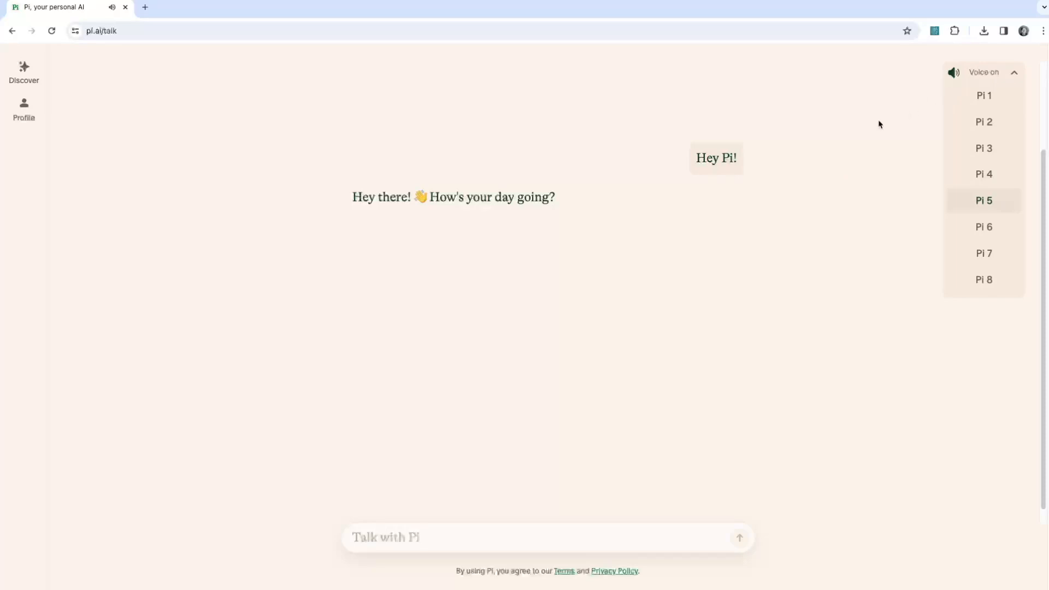
# - Bring up OpenAI's 'ChatGPT can now see, hear, and speak' blog post
pyautogui.click(328, 7)
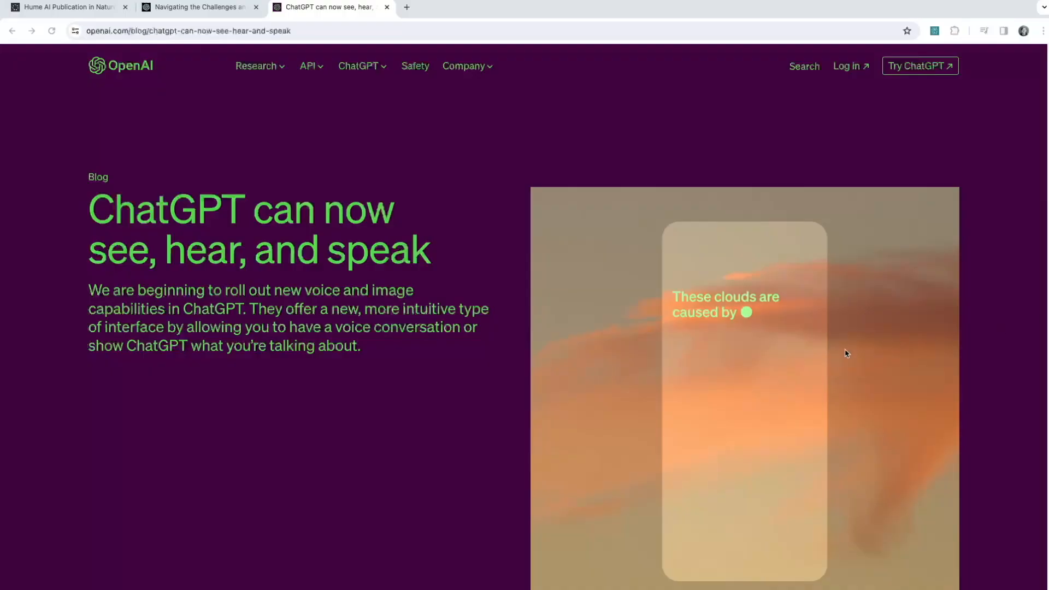
pyautogui.moveTo(319, 372)
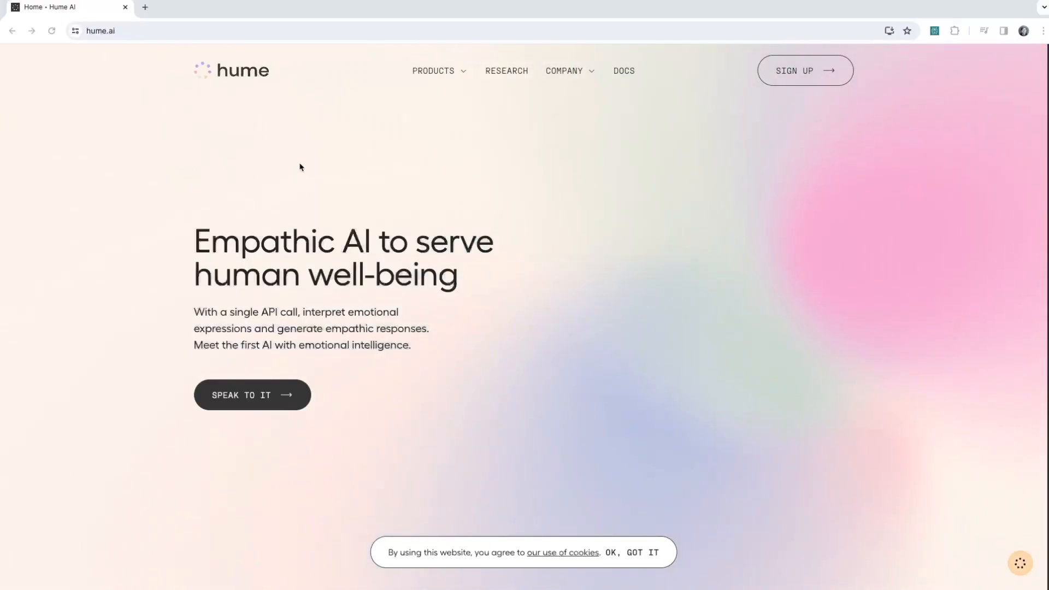
pyautogui.moveTo(173, 204)
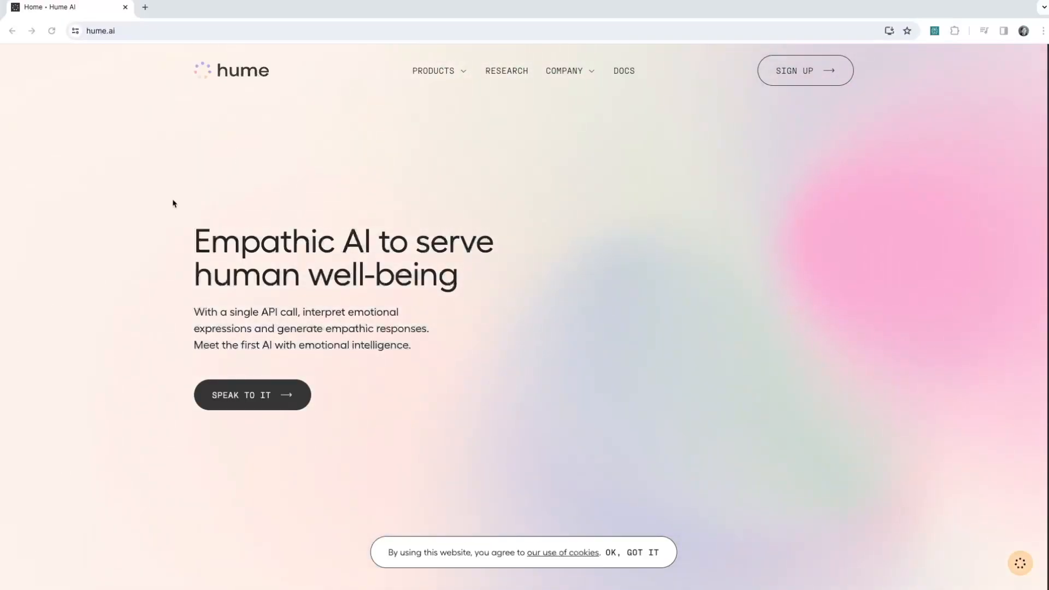
# - Open Hume's vocal bursts article and reach its embedded study video
pyautogui.click(252, 395)
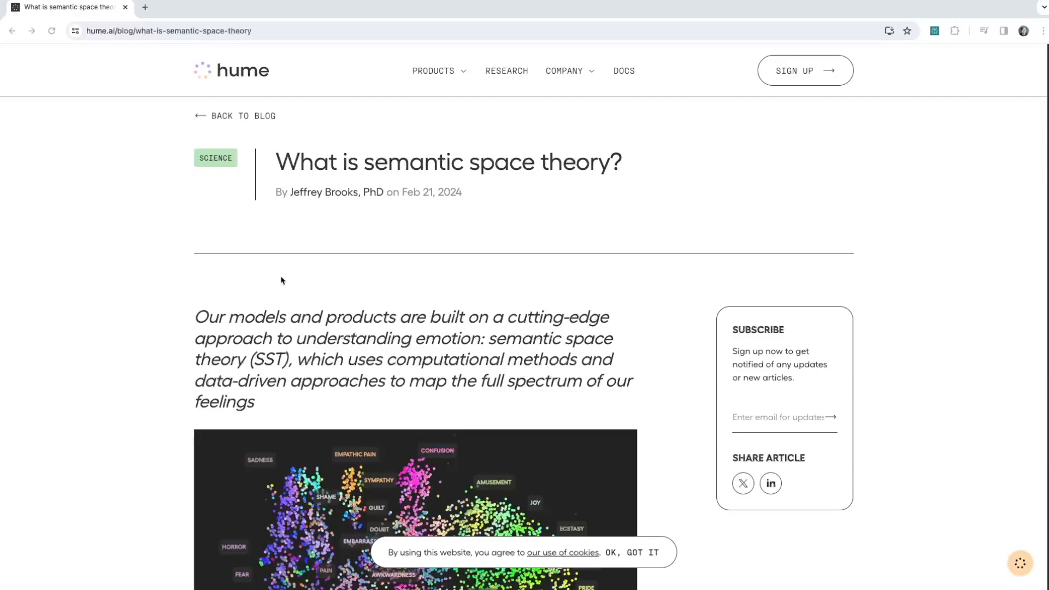
pyautogui.moveTo(464, 356)
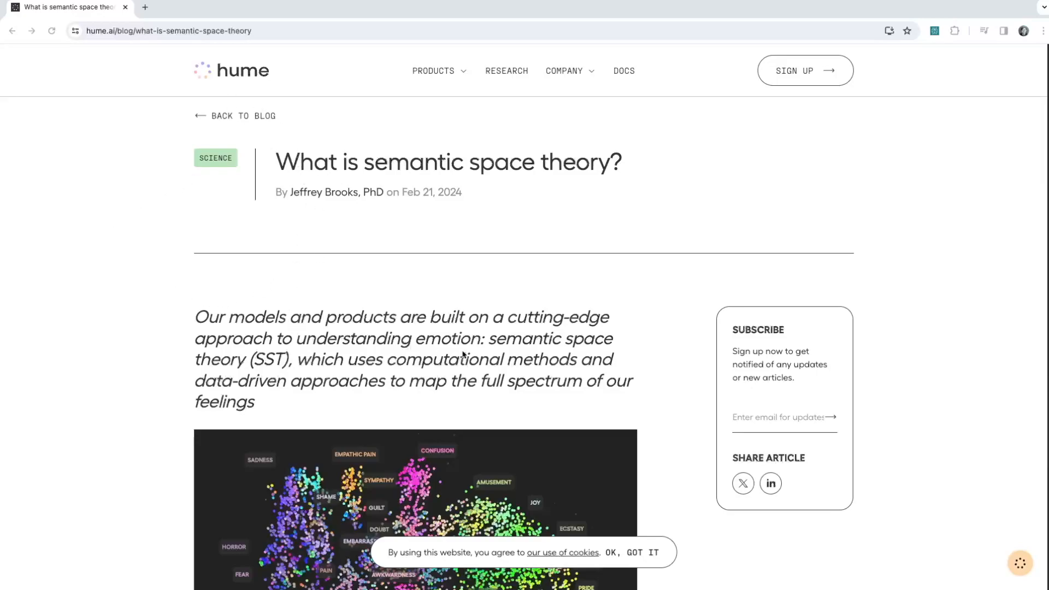
pyautogui.moveTo(387, 367)
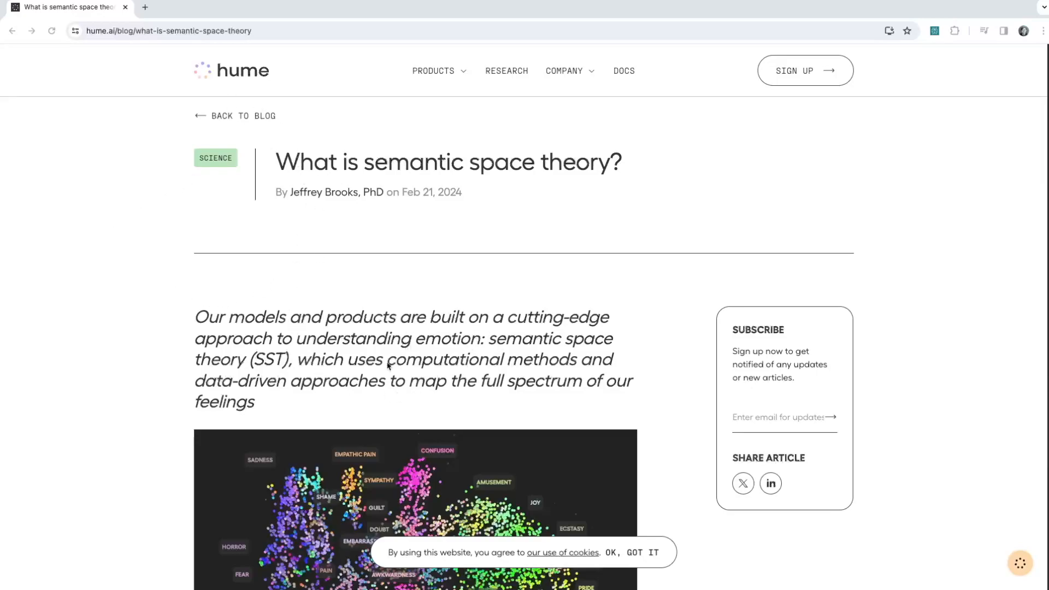
pyautogui.moveTo(637, 184)
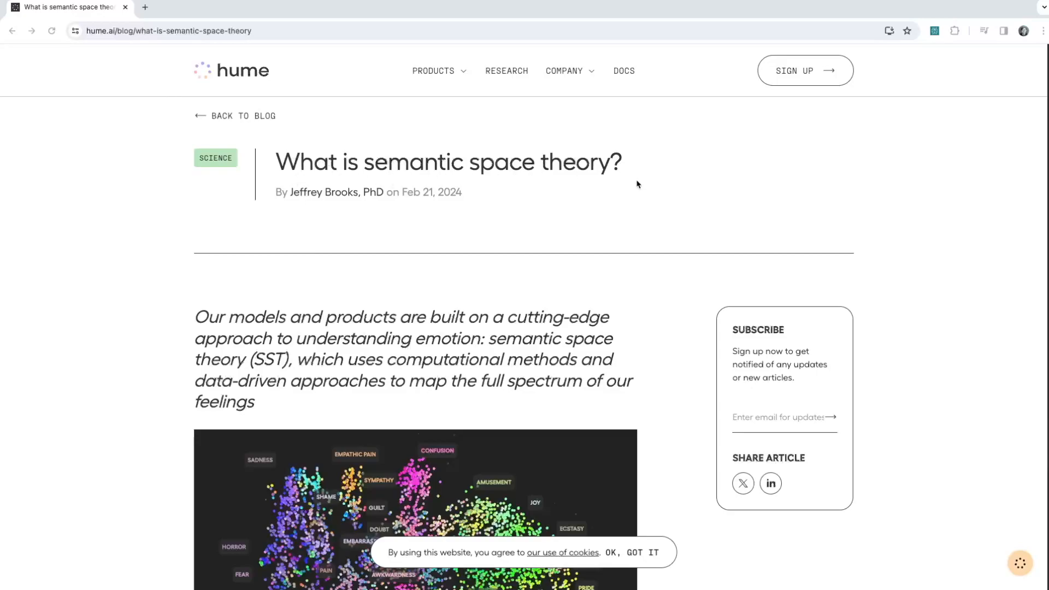
pyautogui.moveTo(426, 358)
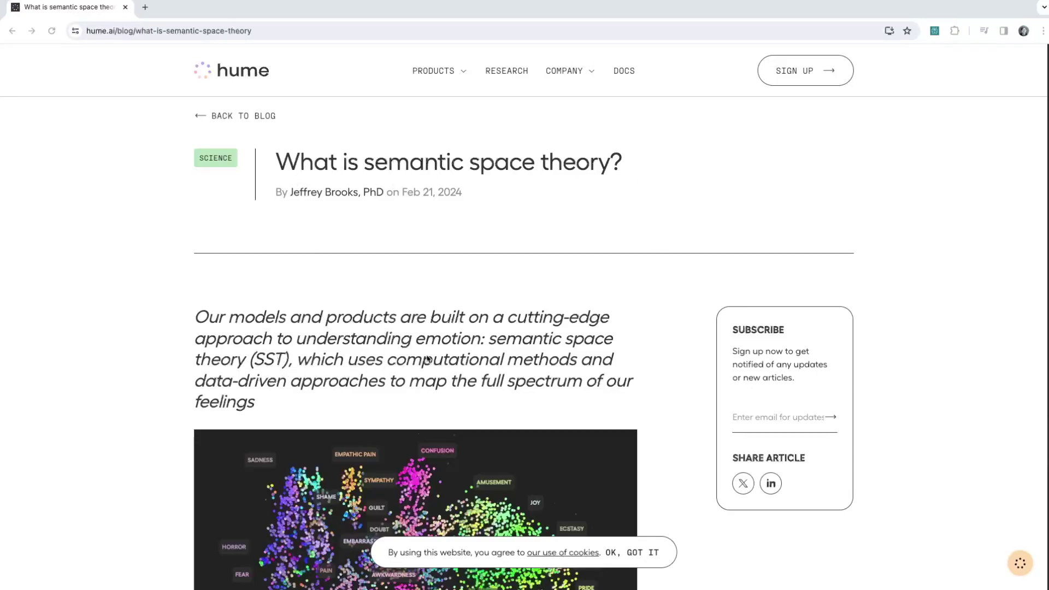
pyautogui.moveTo(381, 390)
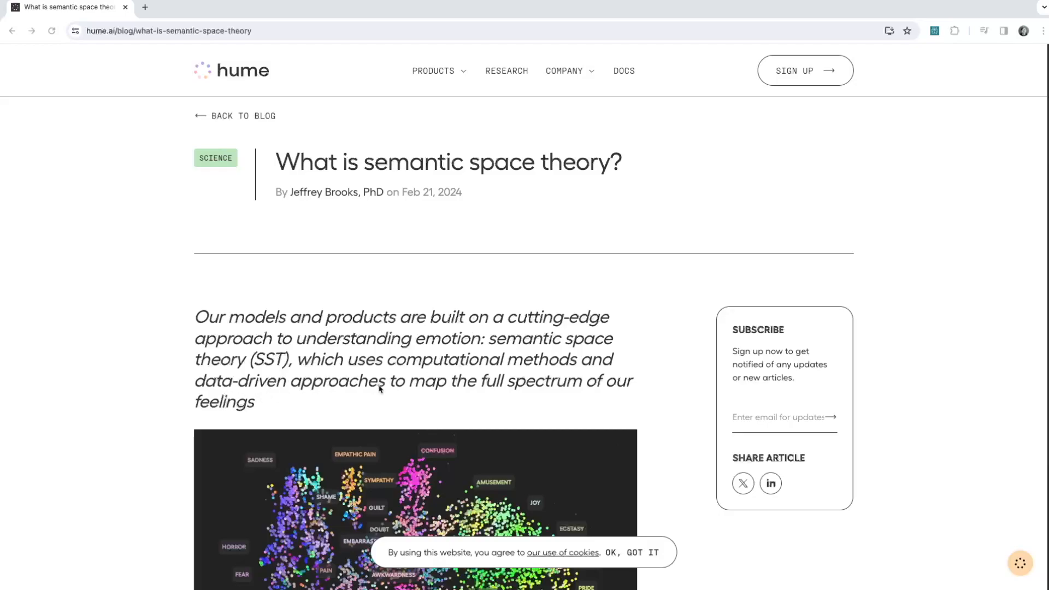
pyautogui.moveTo(590, 392)
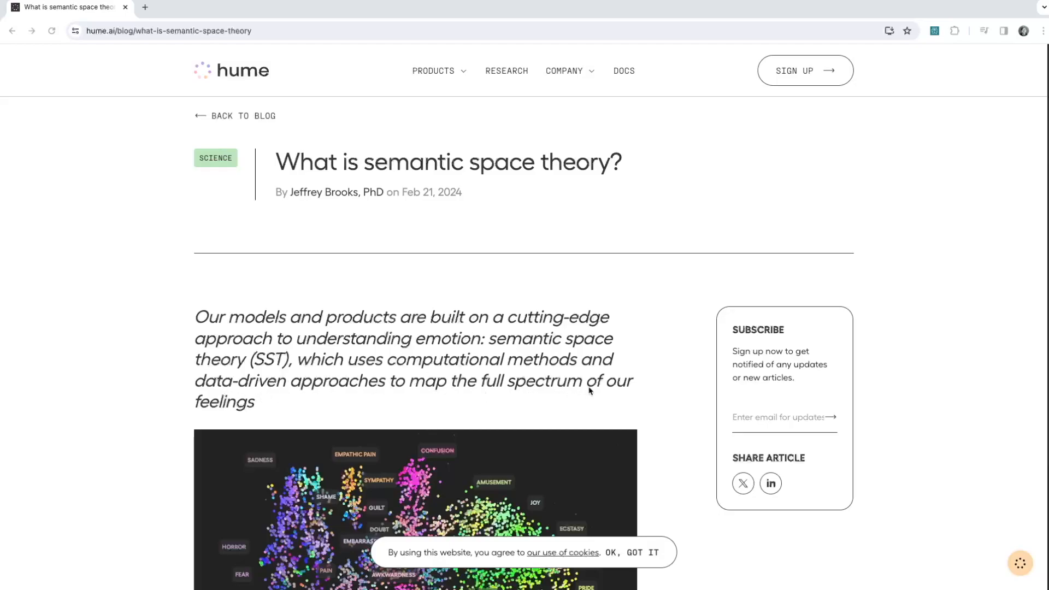
pyautogui.scroll(-3)
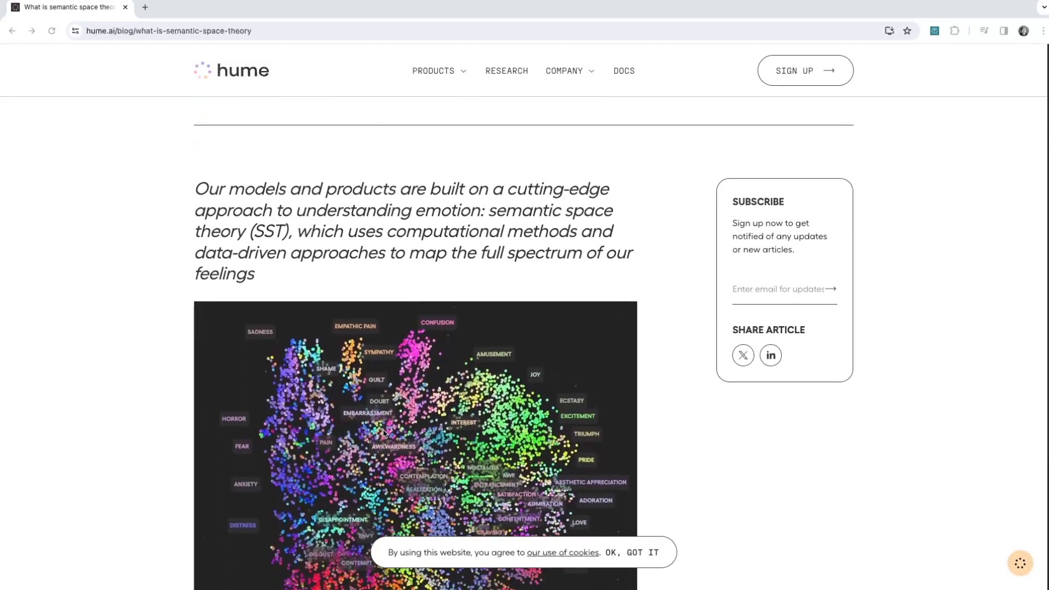
pyautogui.scroll(-3)
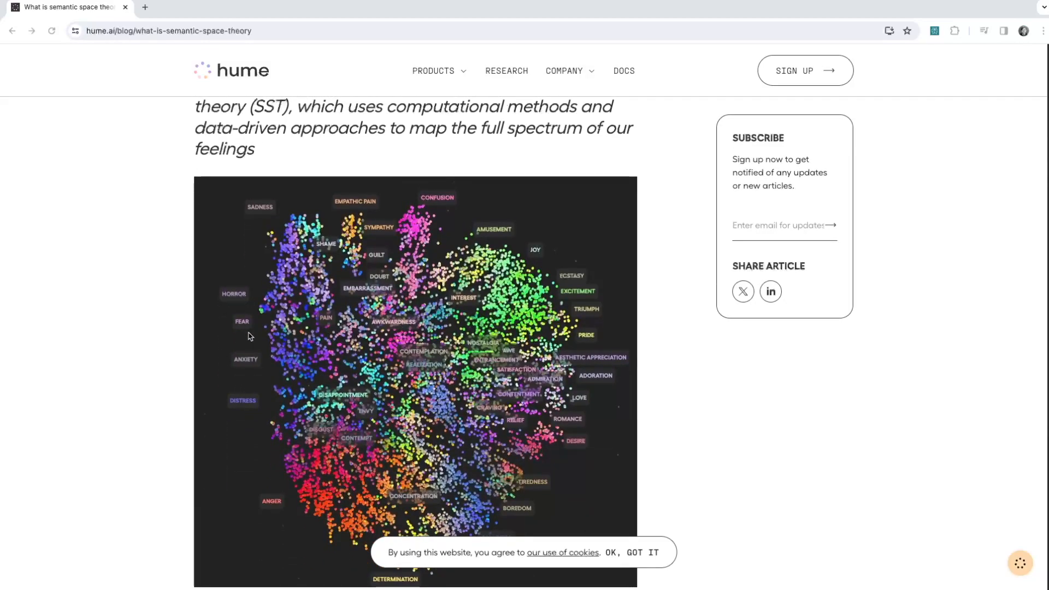
pyautogui.moveTo(589, 300)
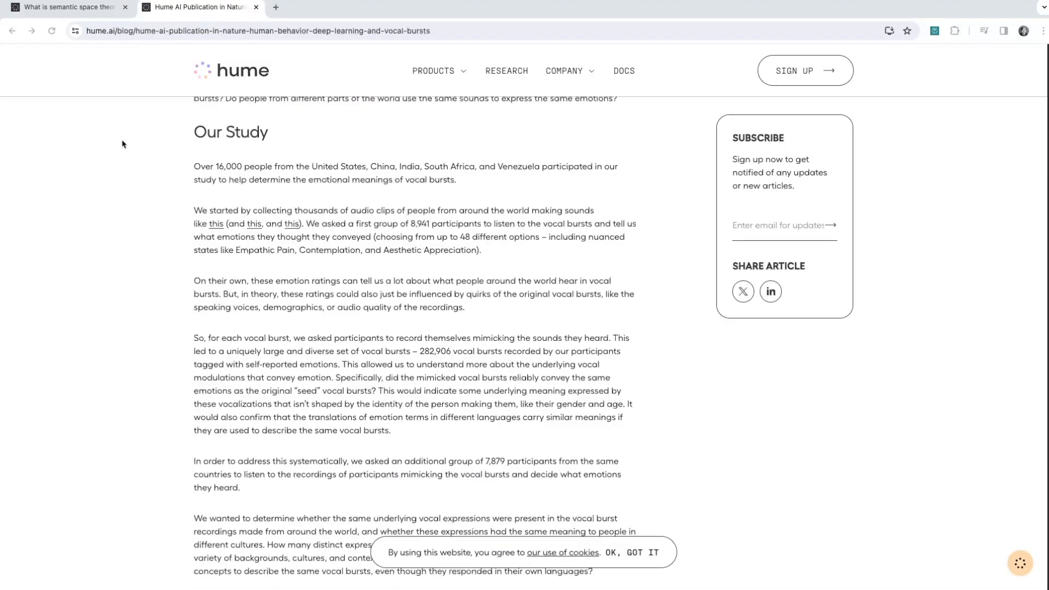
pyautogui.moveTo(226, 180)
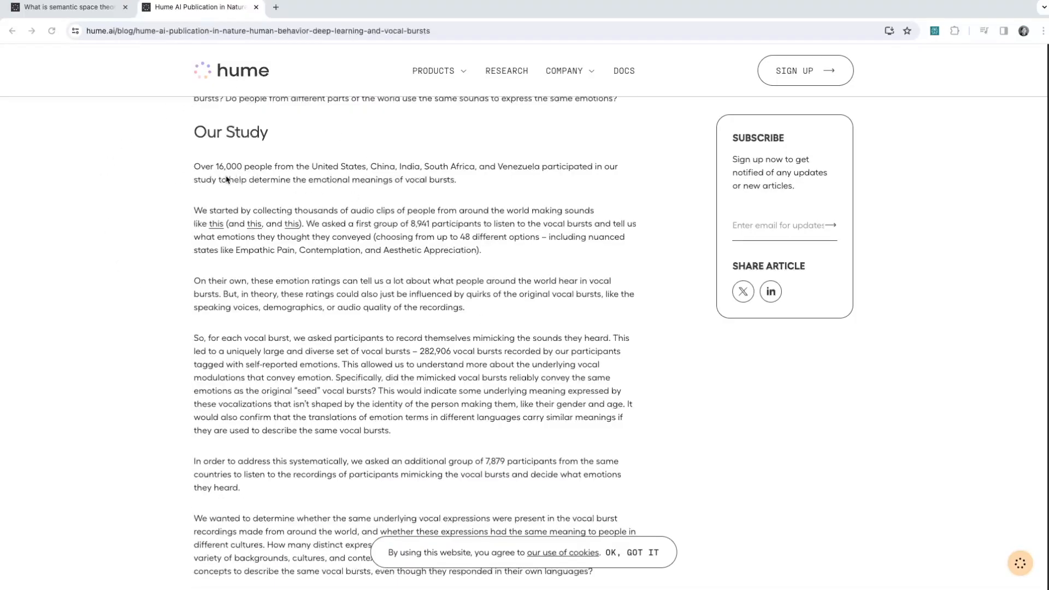
pyautogui.moveTo(370, 176)
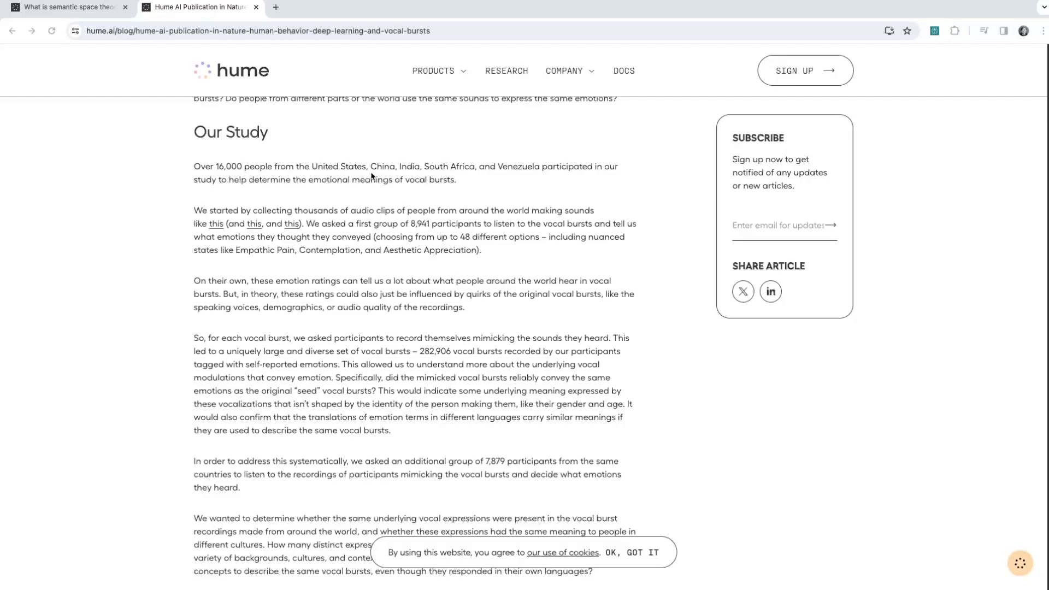
pyautogui.moveTo(570, 158)
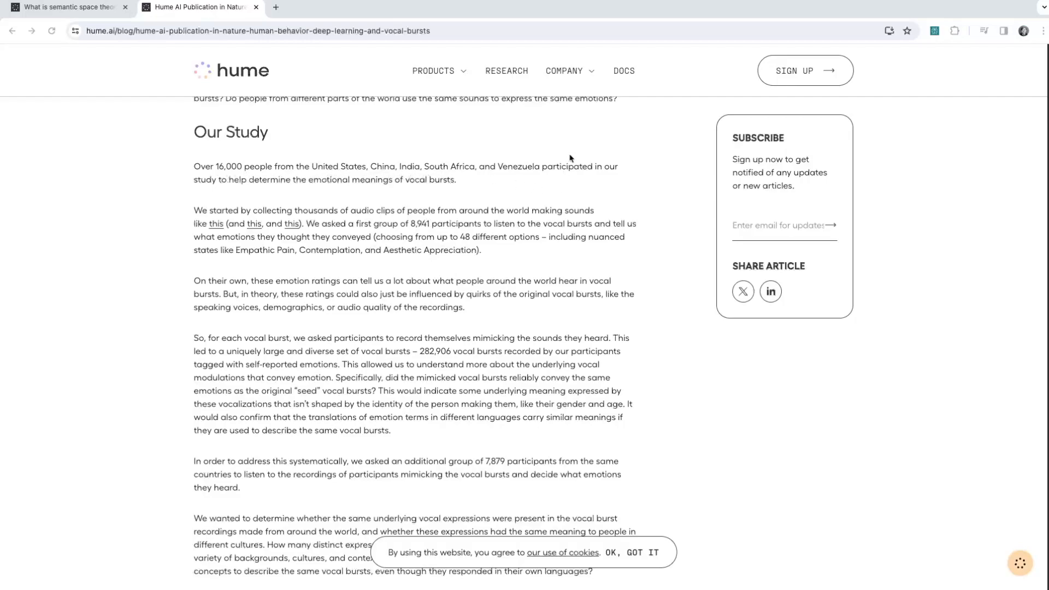
pyautogui.moveTo(414, 192)
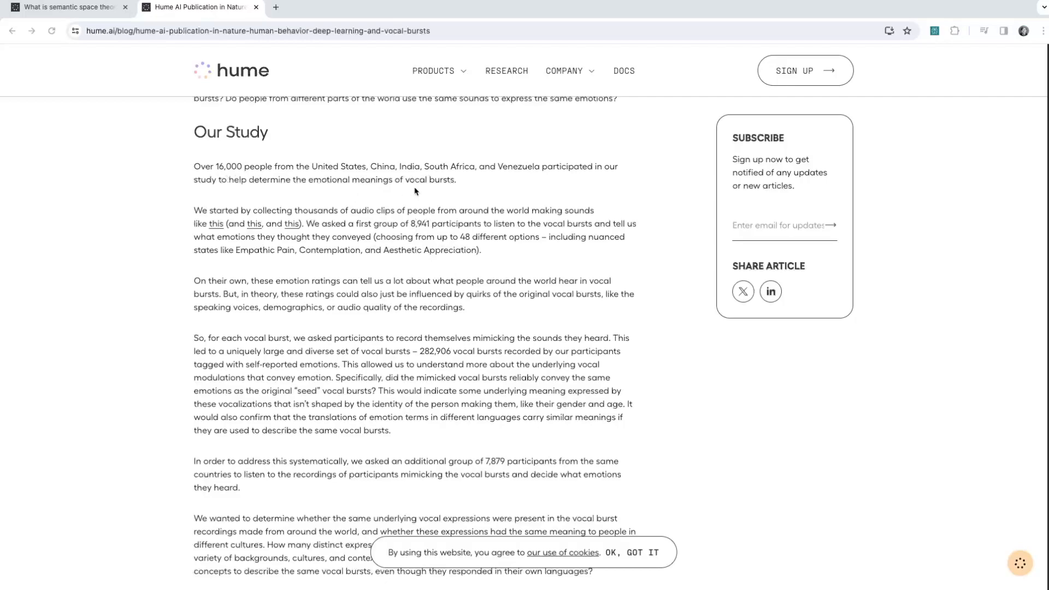
pyautogui.moveTo(379, 189)
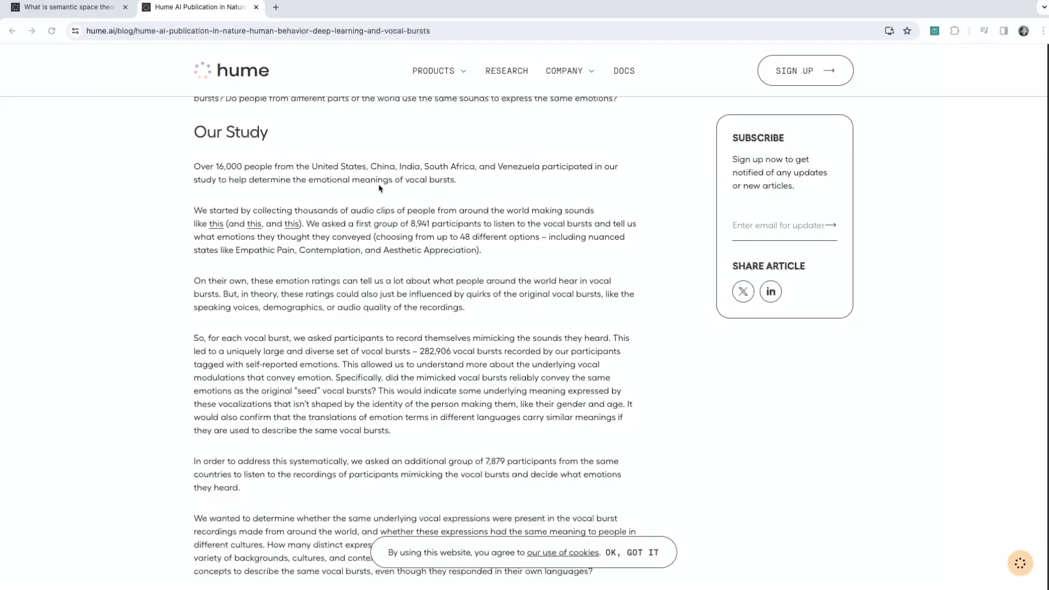
pyautogui.moveTo(171, 205)
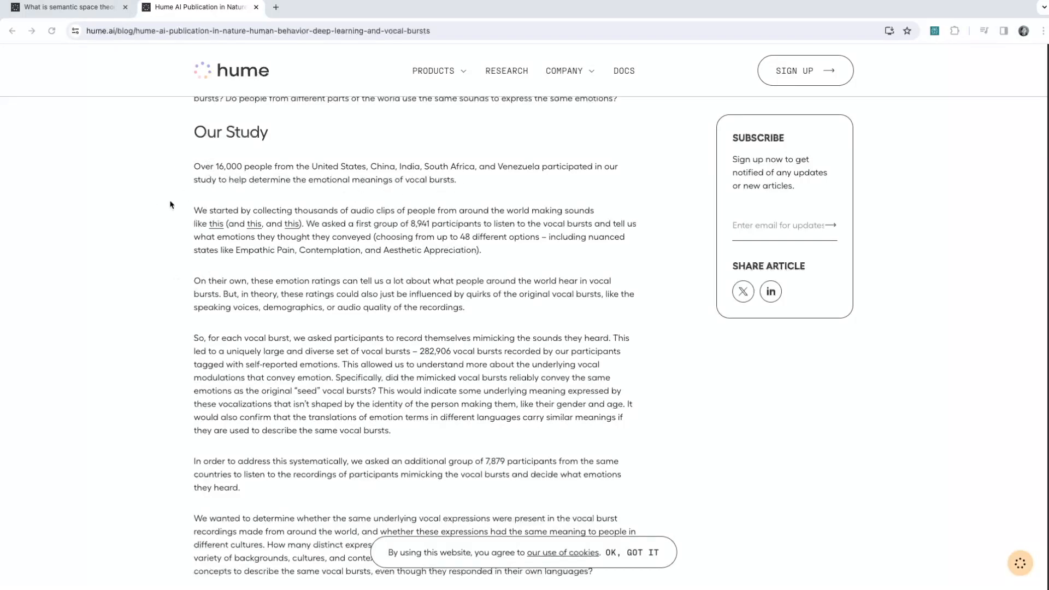
pyautogui.moveTo(475, 218)
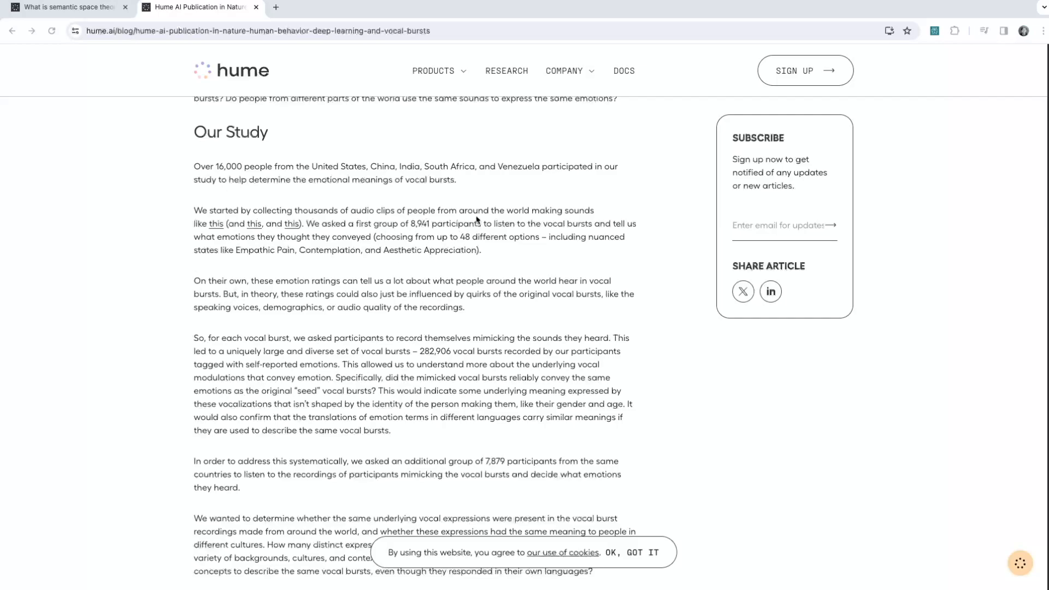
pyautogui.moveTo(373, 234)
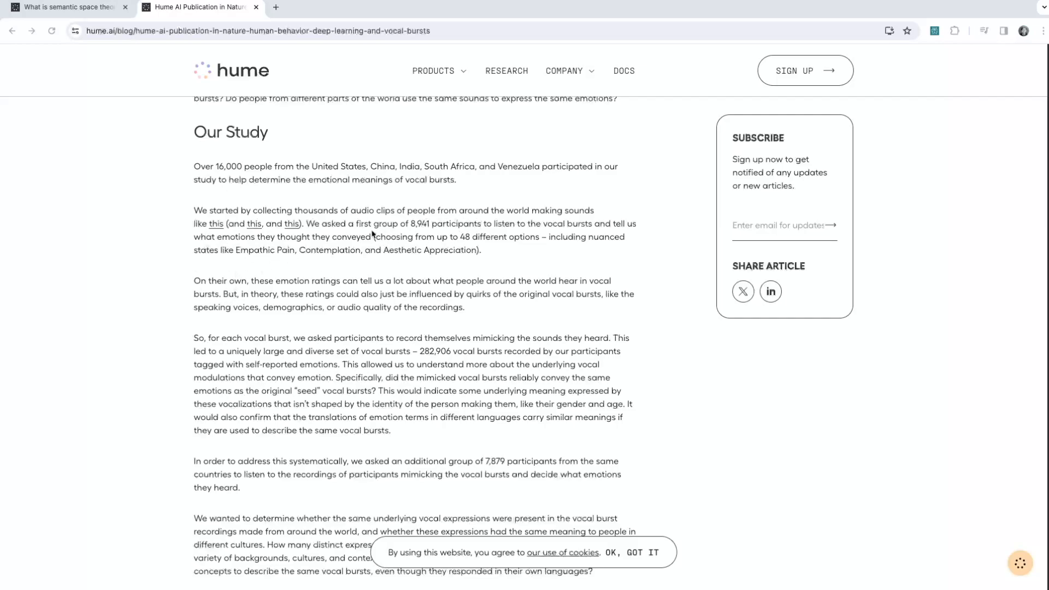
pyautogui.moveTo(348, 246)
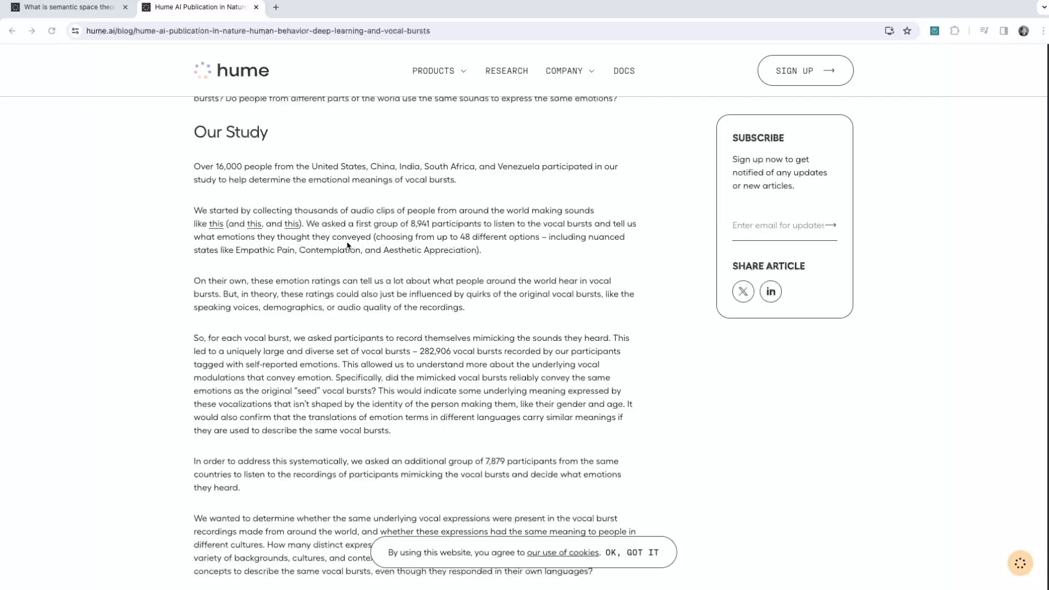
pyautogui.moveTo(458, 318)
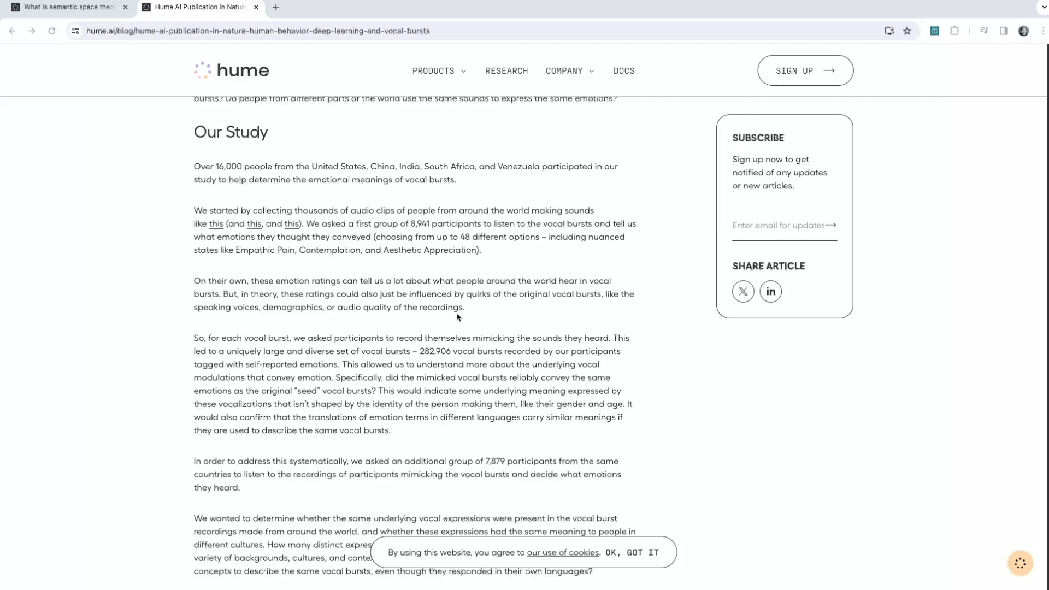
pyautogui.scroll(3)
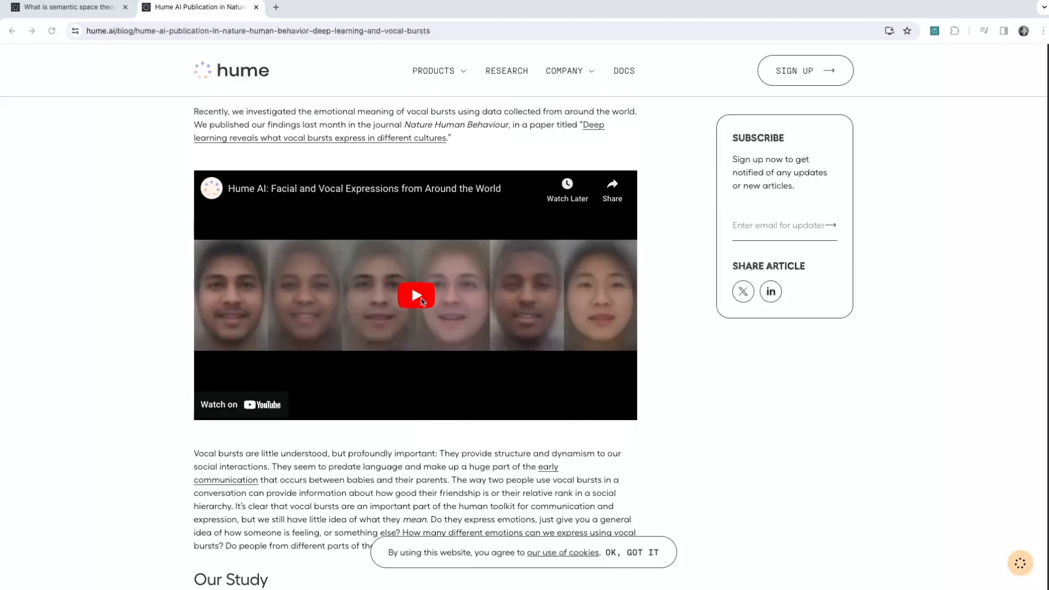
# - Watch the embedded clip of averaged faces across cultures, then return to the article
pyautogui.click(417, 297)
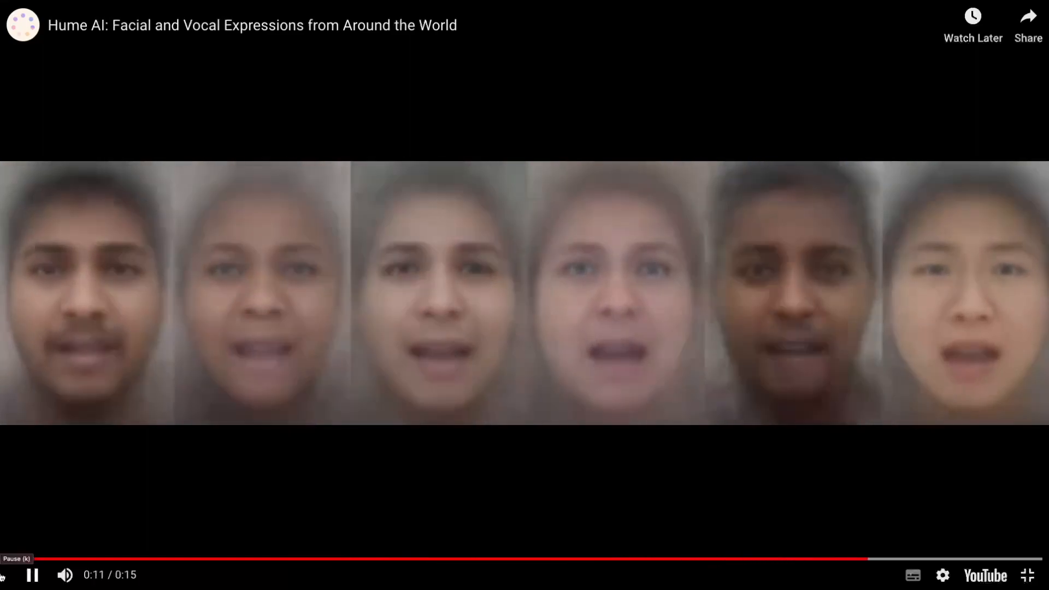
pyautogui.click(198, 6)
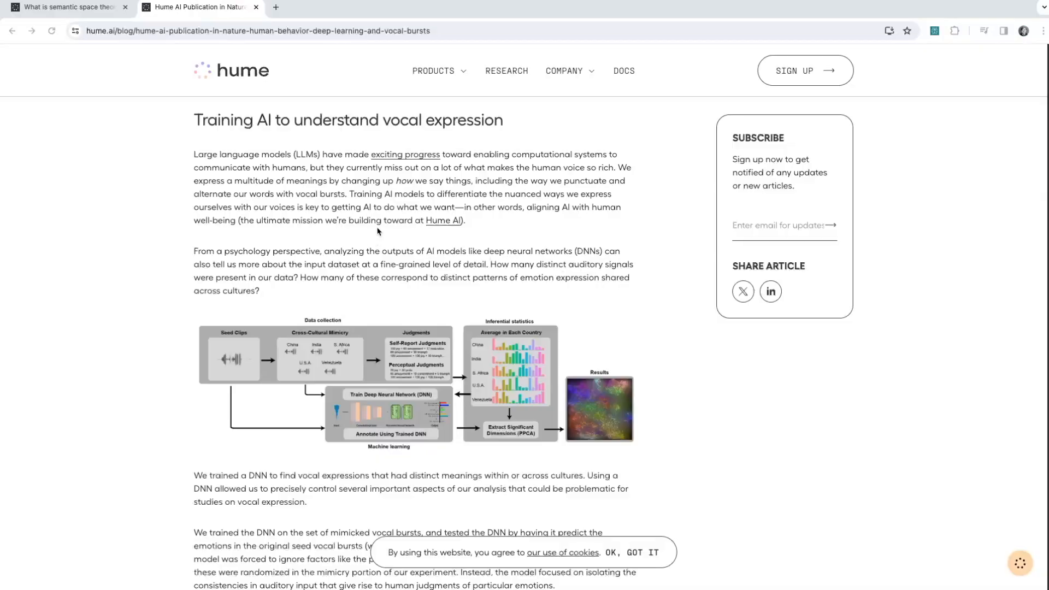
pyautogui.moveTo(323, 204)
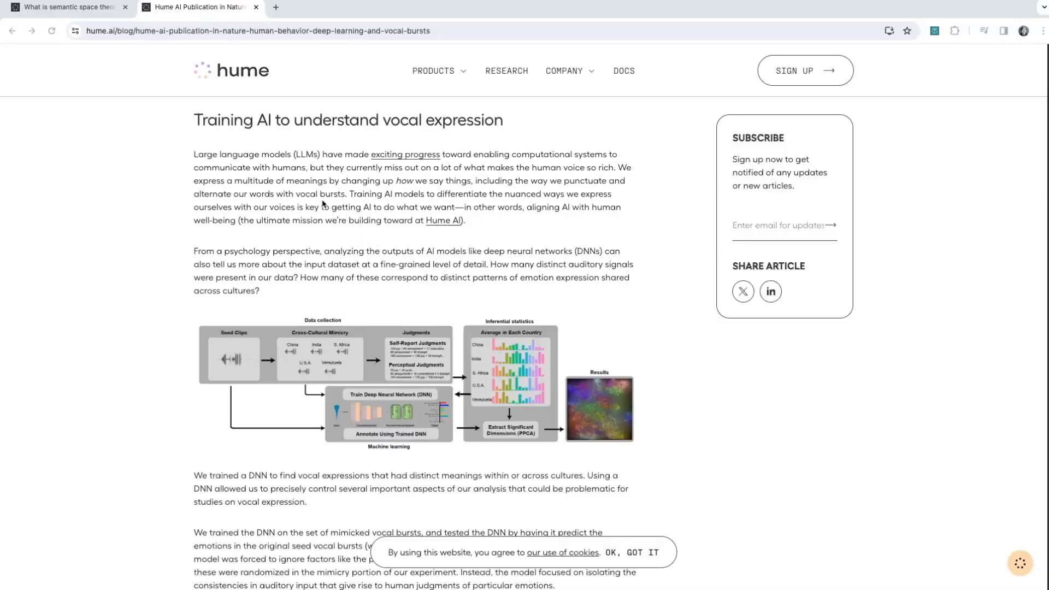
pyautogui.moveTo(245, 226)
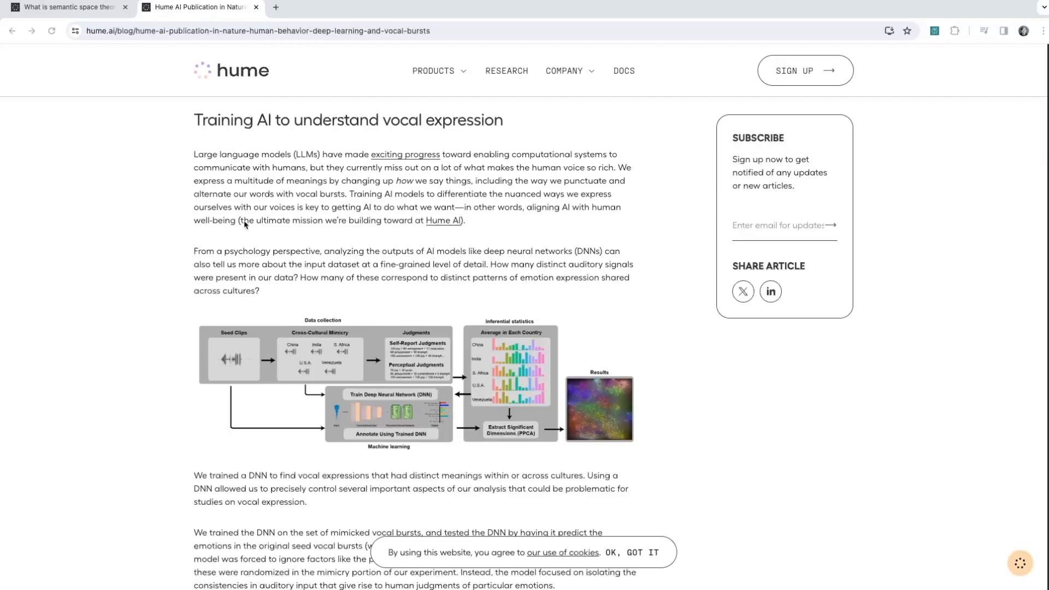
pyautogui.moveTo(443, 308)
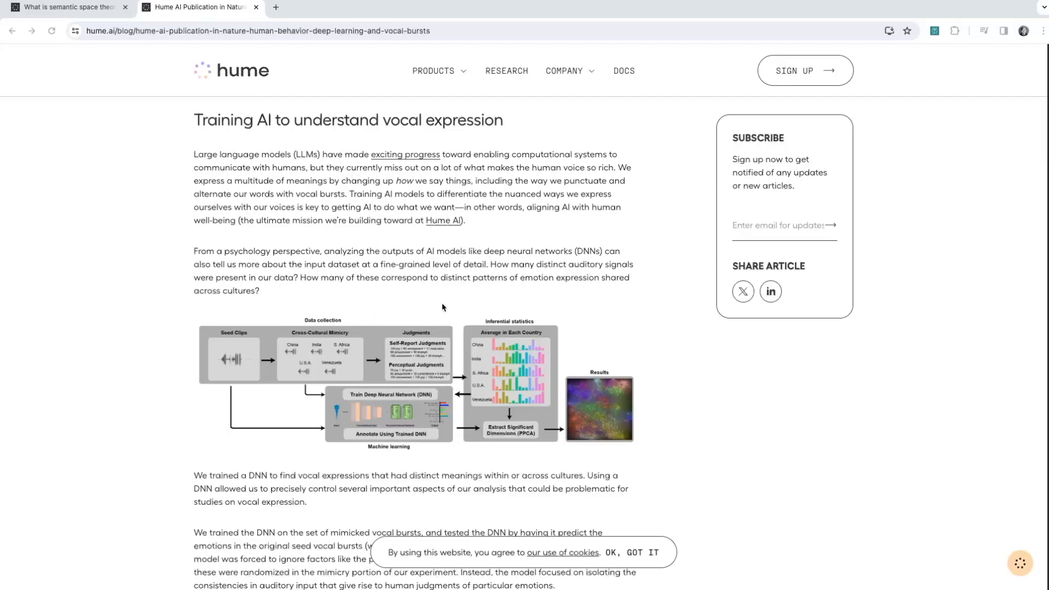
pyautogui.moveTo(430, 310)
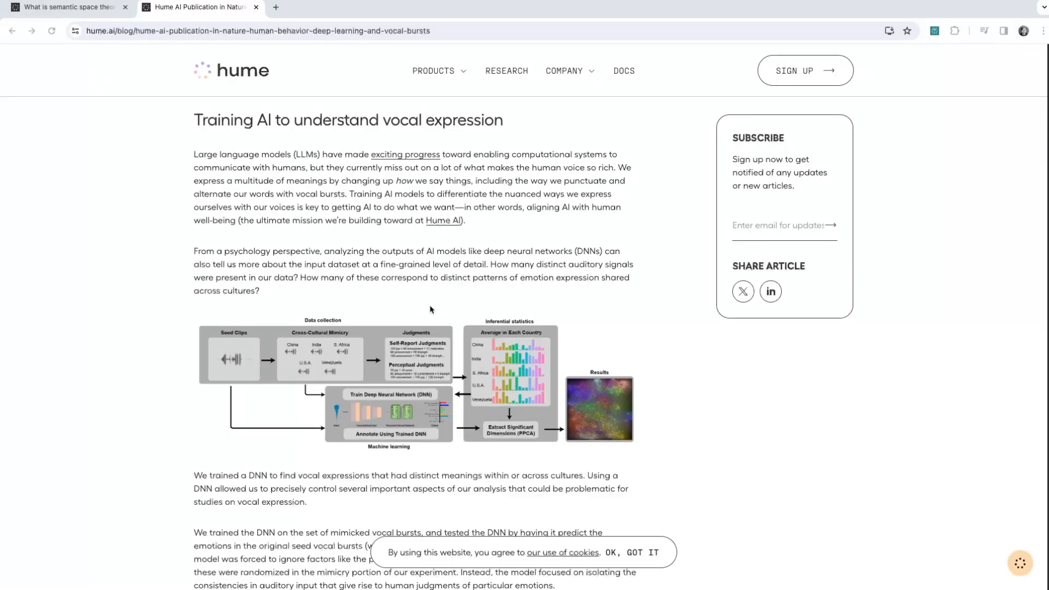
# - Read through the deep neural network training section and its data collection diagram
pyautogui.scroll(-3)
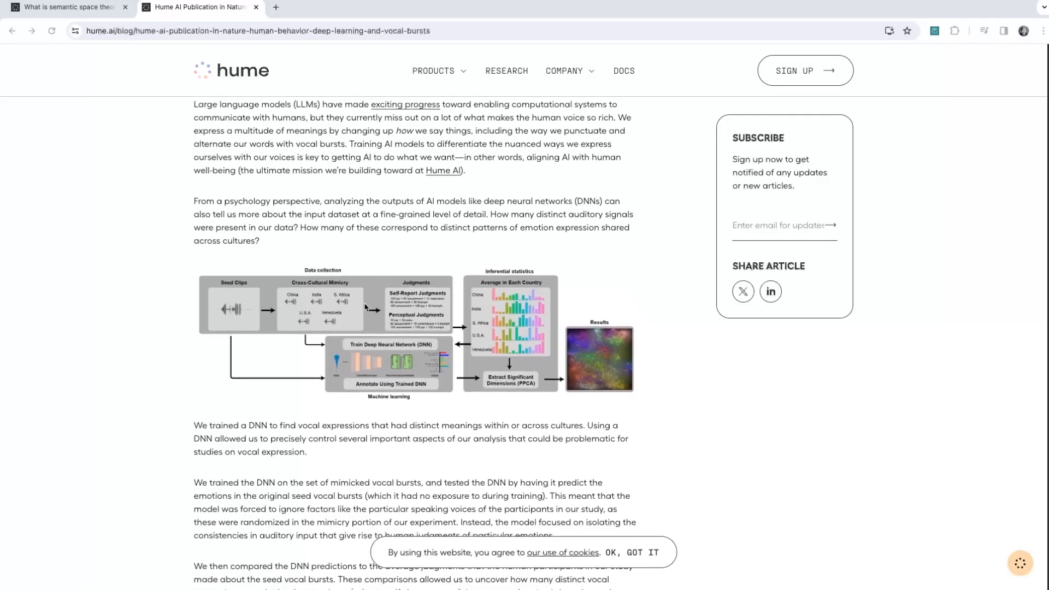
pyautogui.scroll(-3)
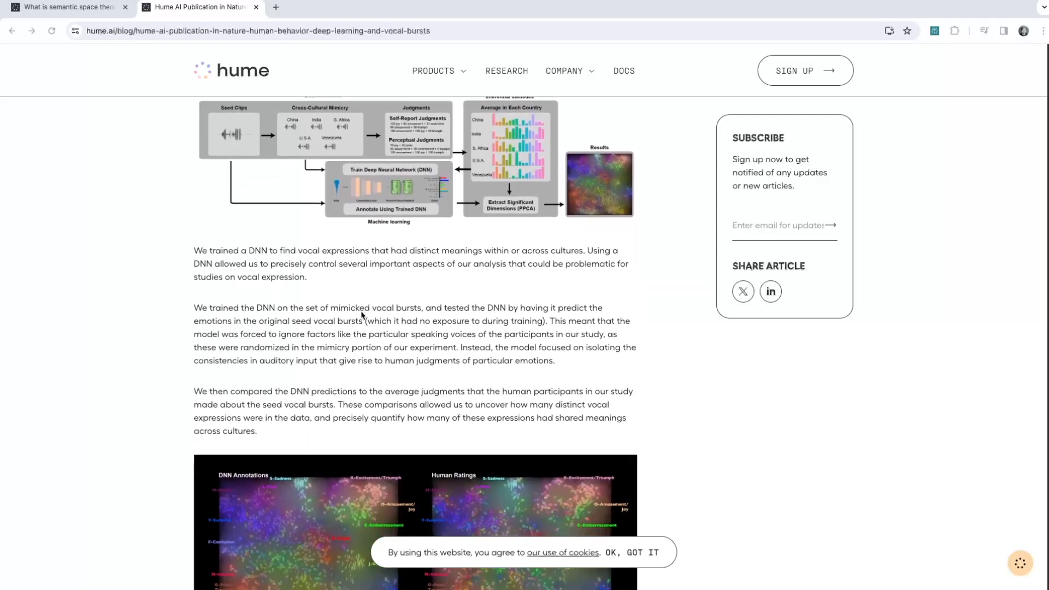
pyautogui.scroll(-3)
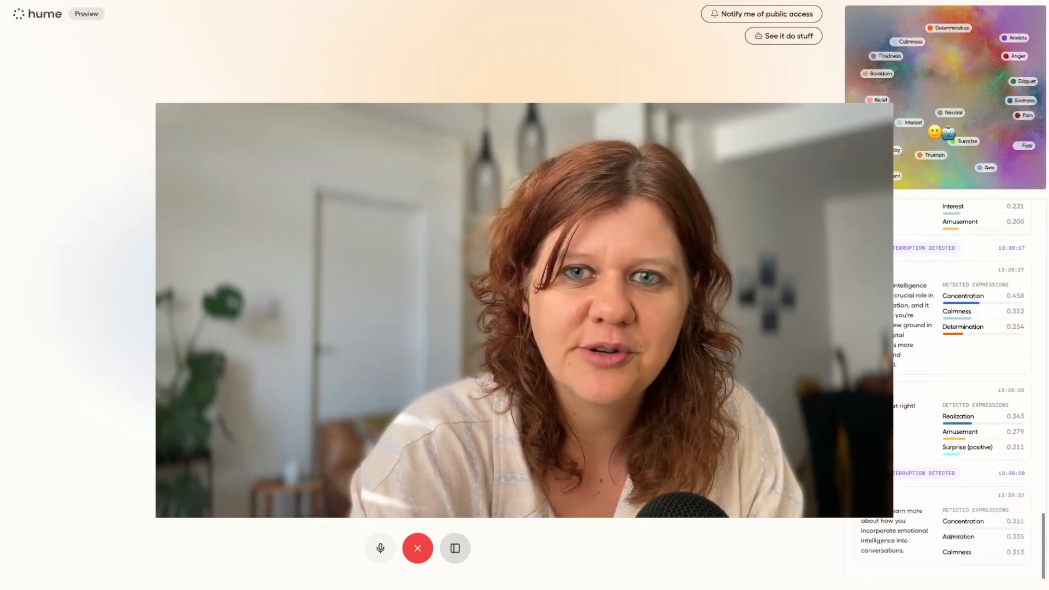
pyautogui.click(455, 548)
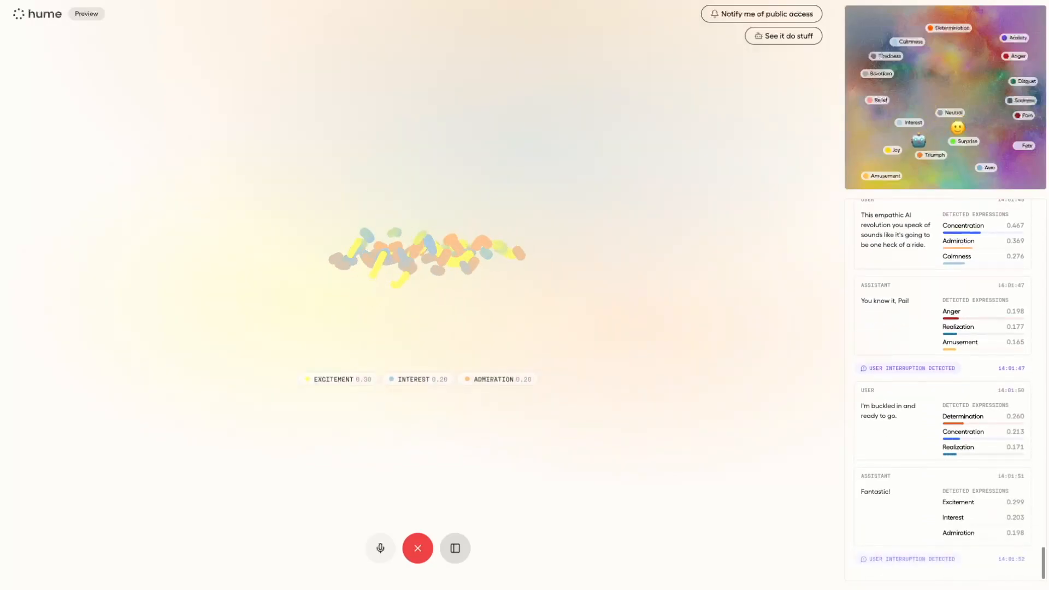
# - Keep the EVI call with Pi running as new turns and expression scores appear
pyautogui.click(454, 548)
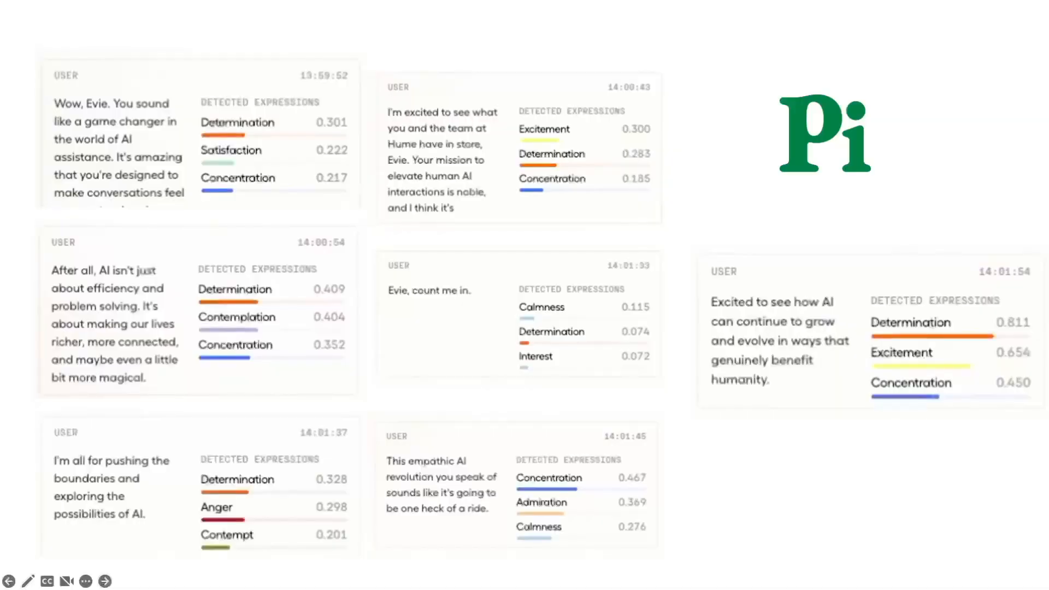